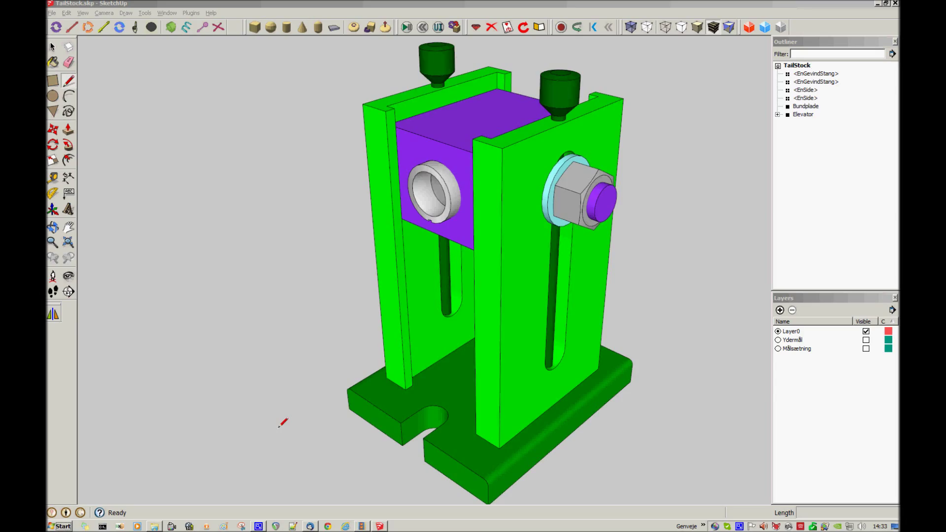
{"action": "mouse_move", "coordinate": [374, 295]}
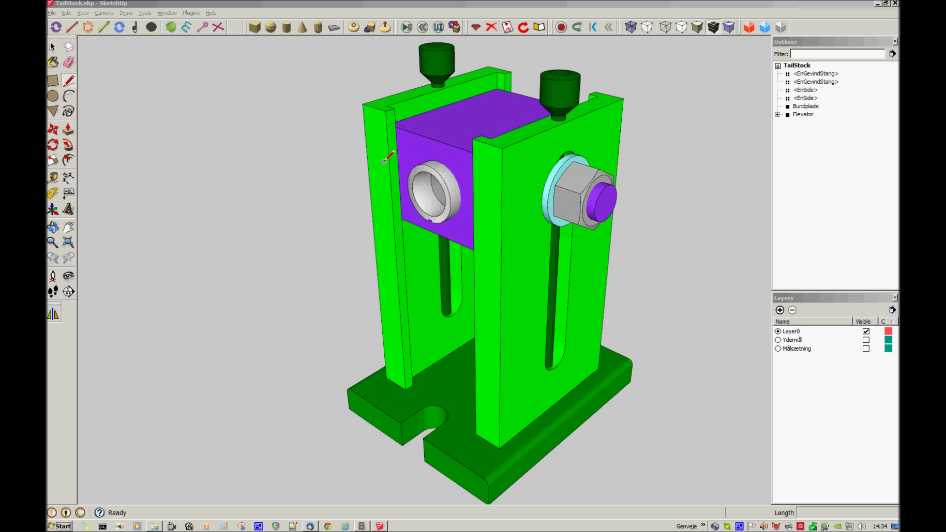
{"action": "mouse_move", "coordinate": [495, 181]}
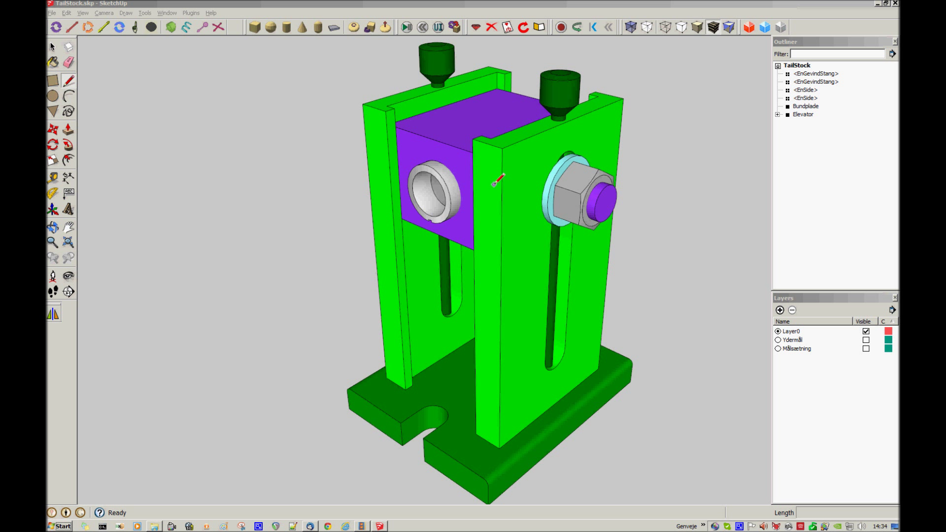
{"action": "mouse_move", "coordinate": [500, 295]}
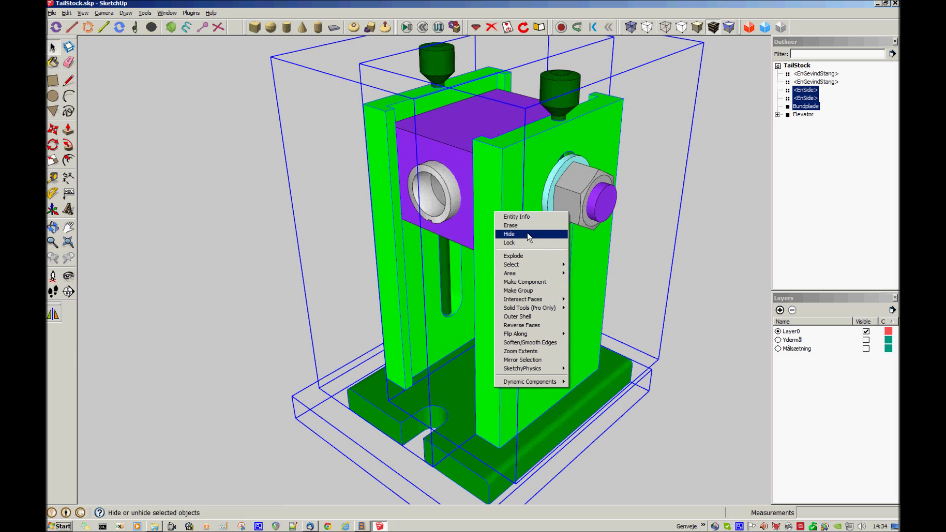
Hide both EnSide components and Bundplade, leaving only the purple body and rods visible
{"action": "left_click", "coordinate": [509, 235]}
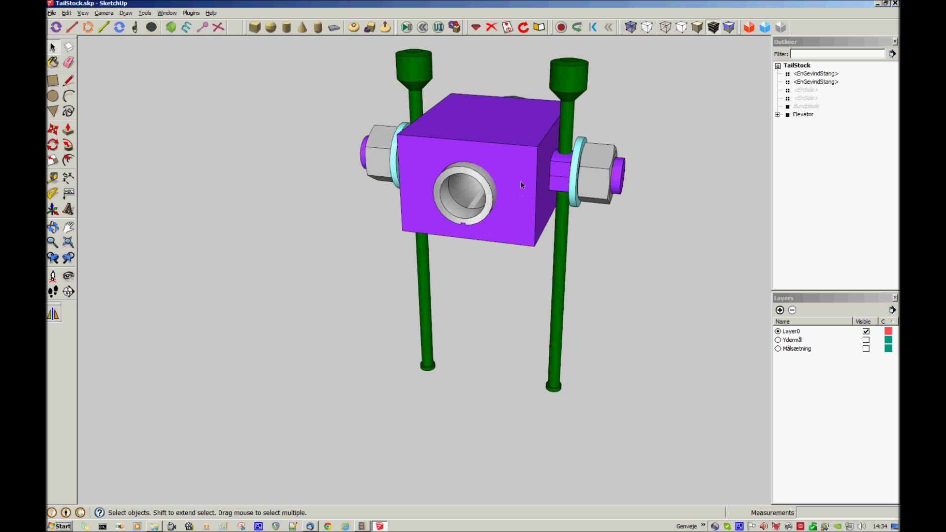
{"action": "mouse_move", "coordinate": [581, 230]}
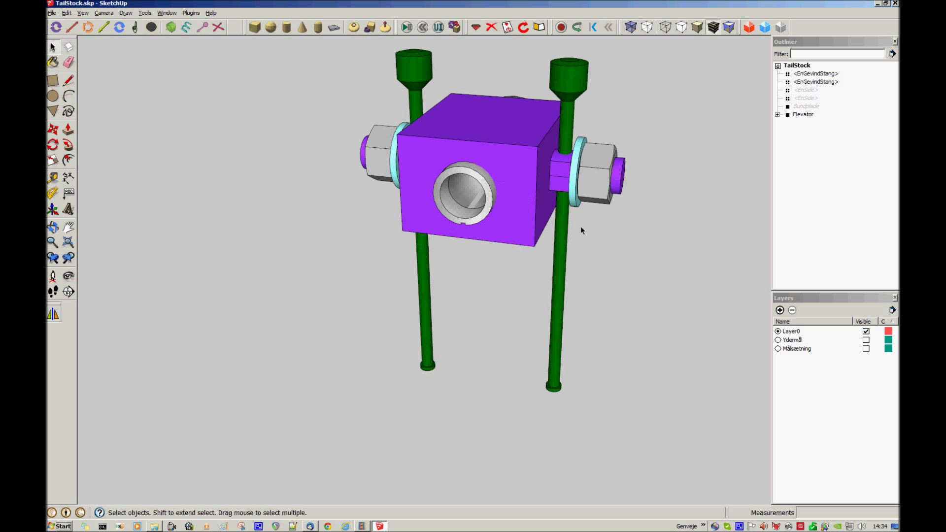